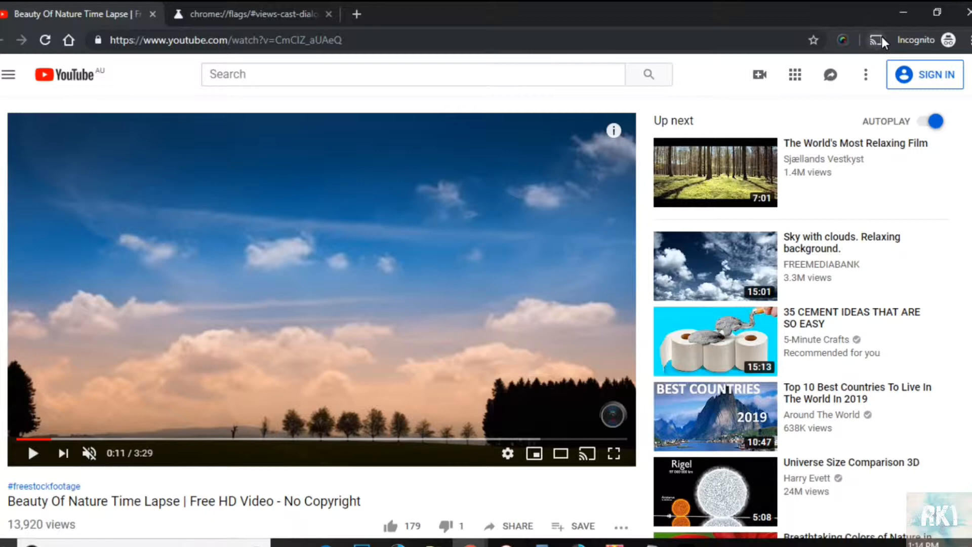
- Open Chrome's Cast dialog for YouTube to list Bedroom TV and Home mini
click(876, 39)
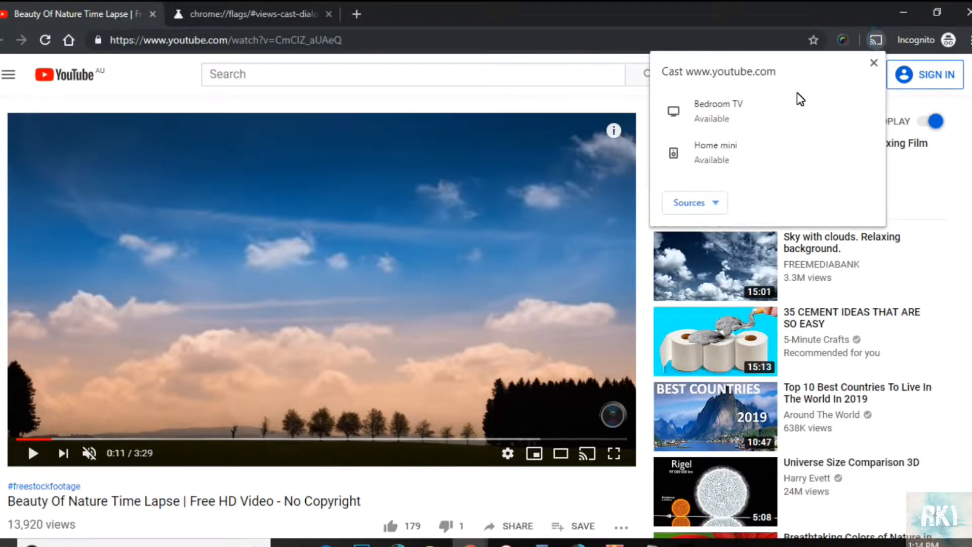
mouse_move(748, 146)
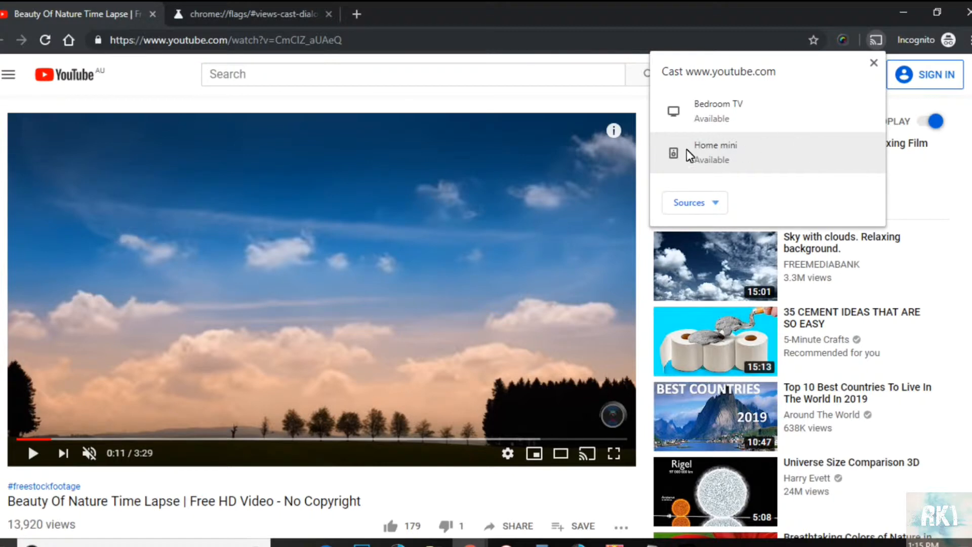
mouse_move(719, 111)
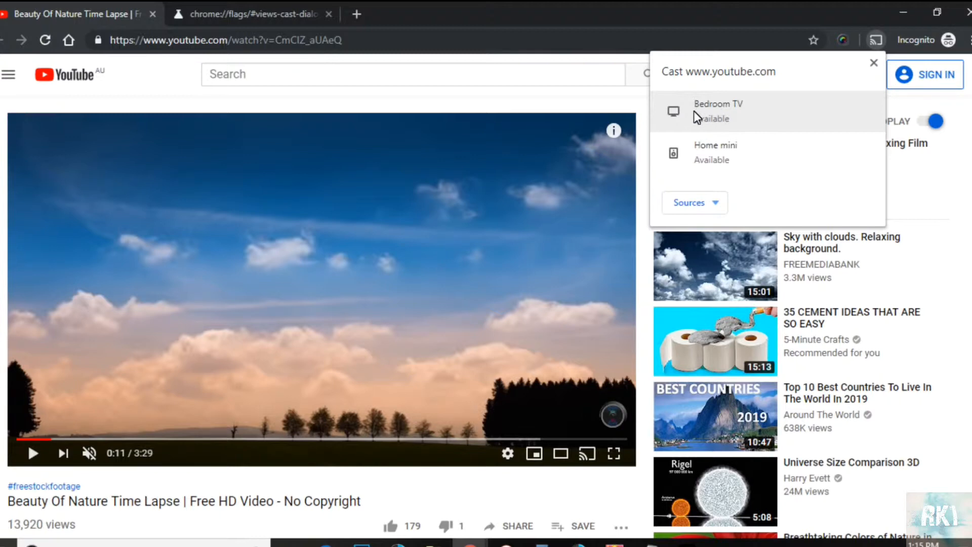
mouse_move(759, 145)
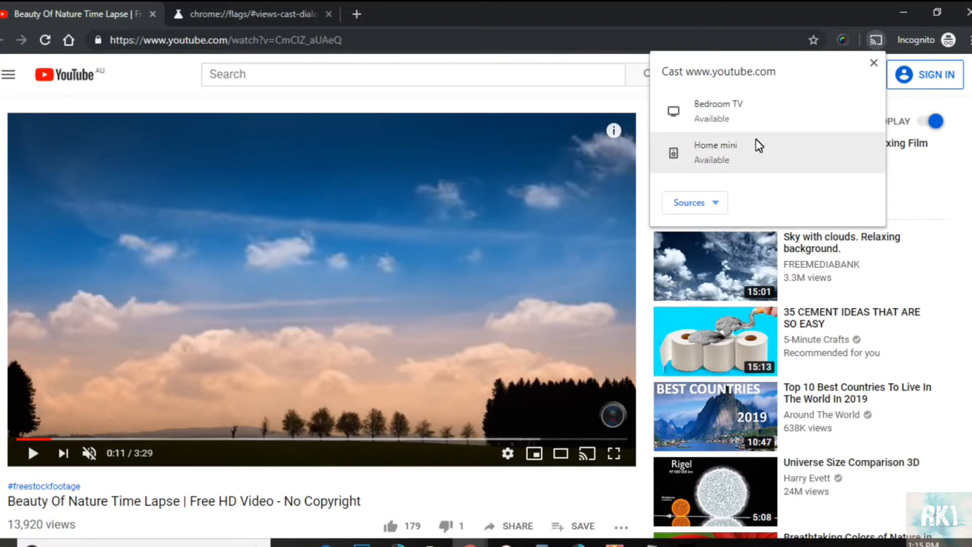
mouse_move(646, 180)
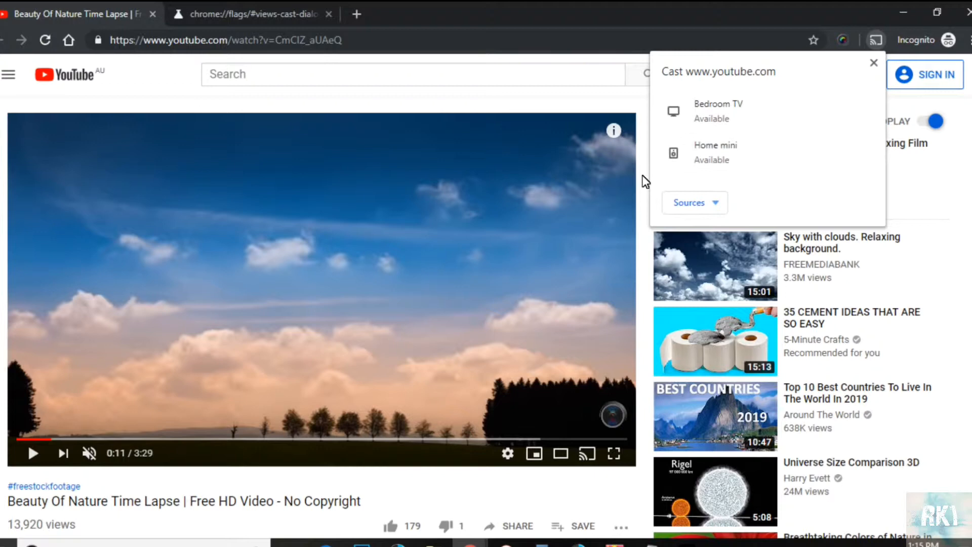
mouse_move(431, 163)
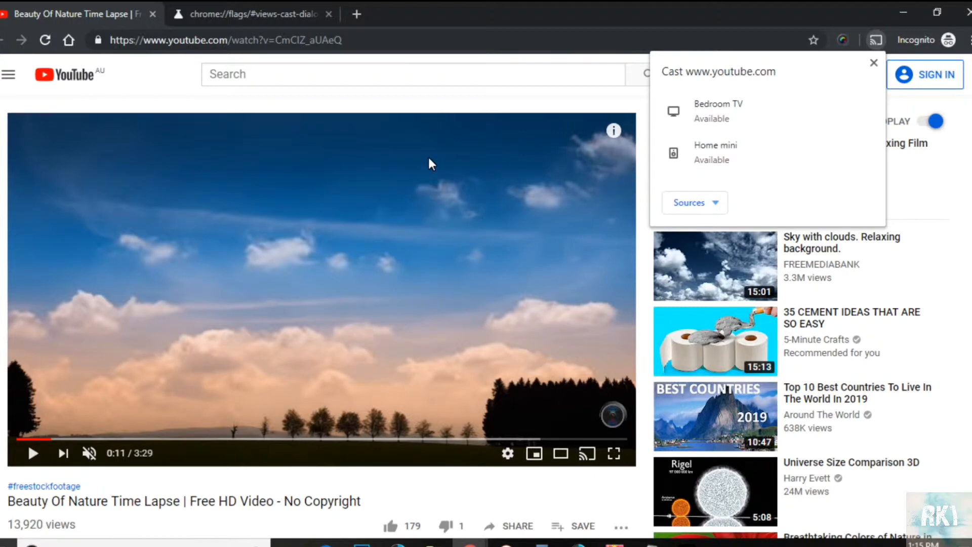
click(875, 62)
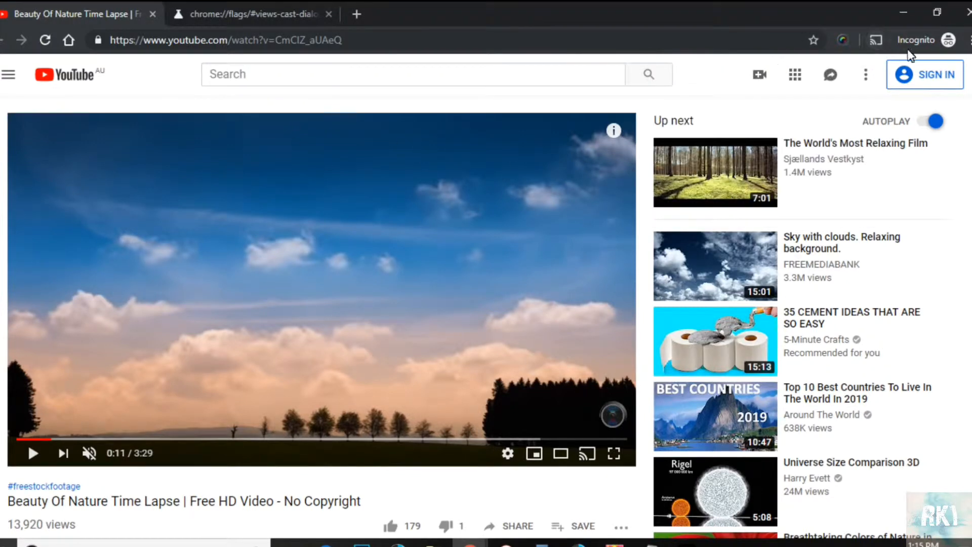
click(875, 39)
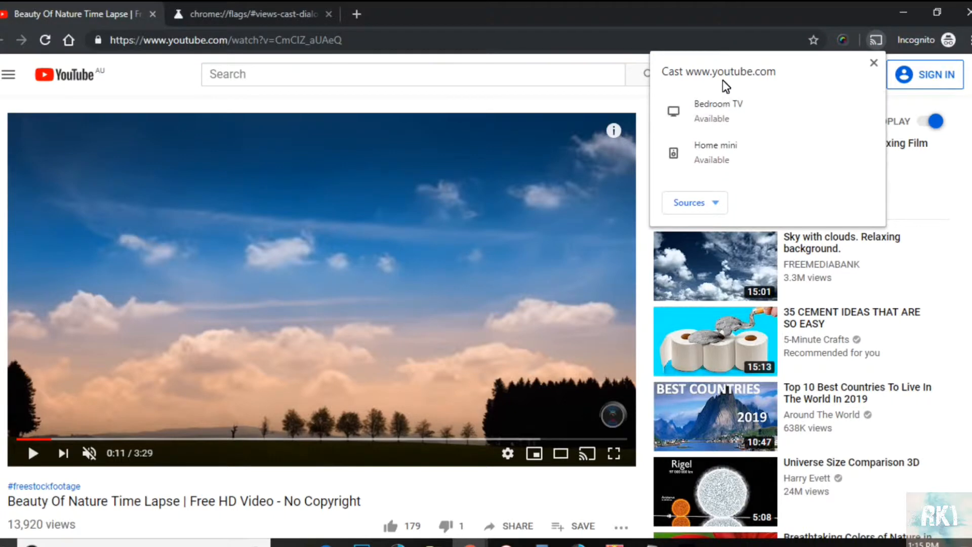
click(718, 104)
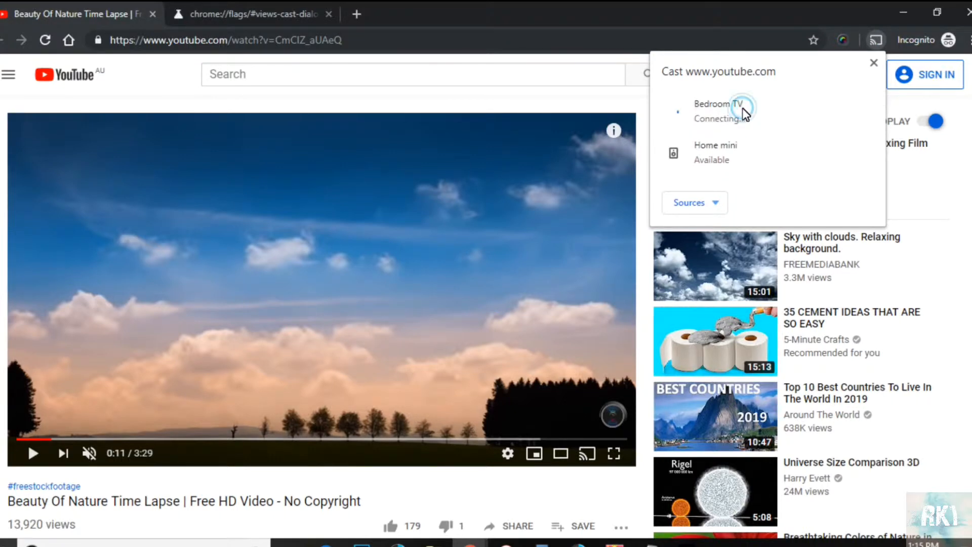
click(718, 110)
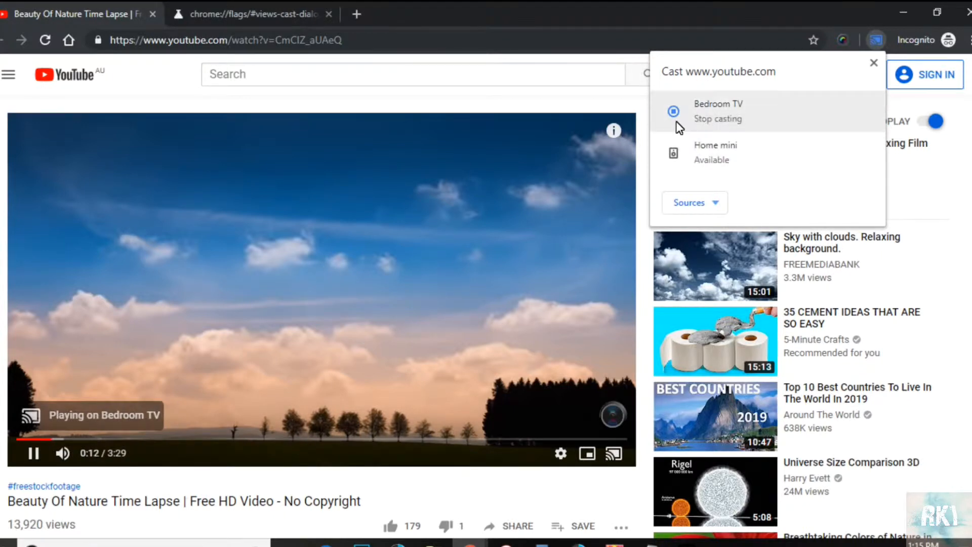
click(718, 112)
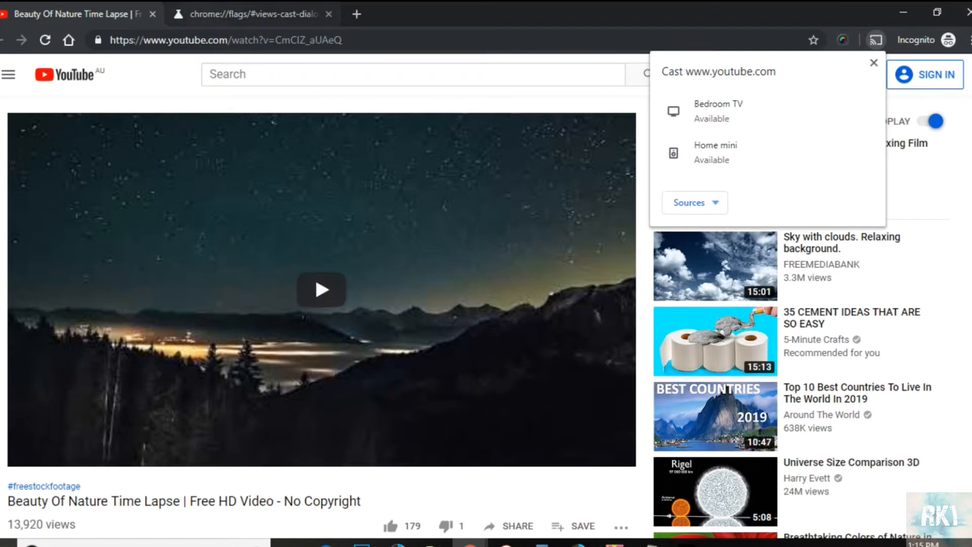
click(248, 13)
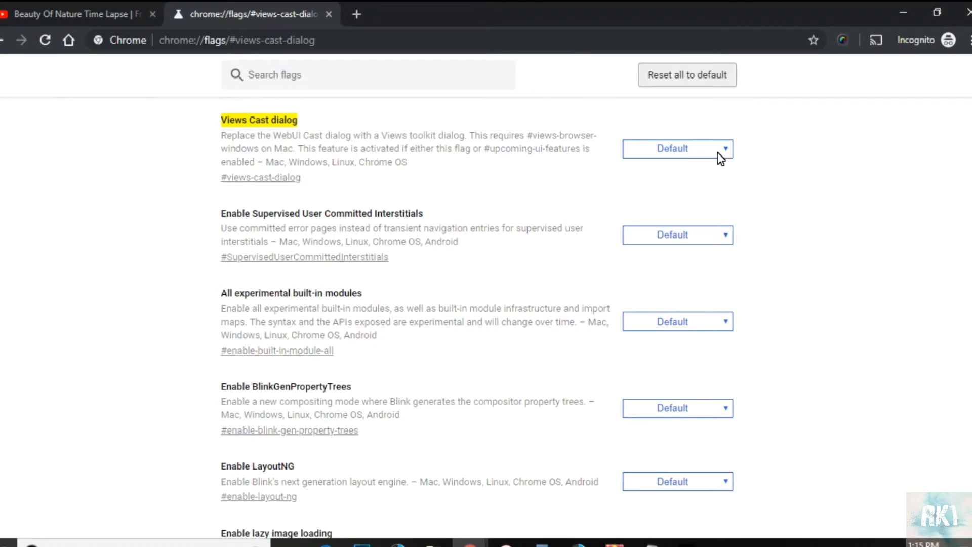
- Set the Views Cast dialog flag to Disabled on chrome://flags
click(676, 148)
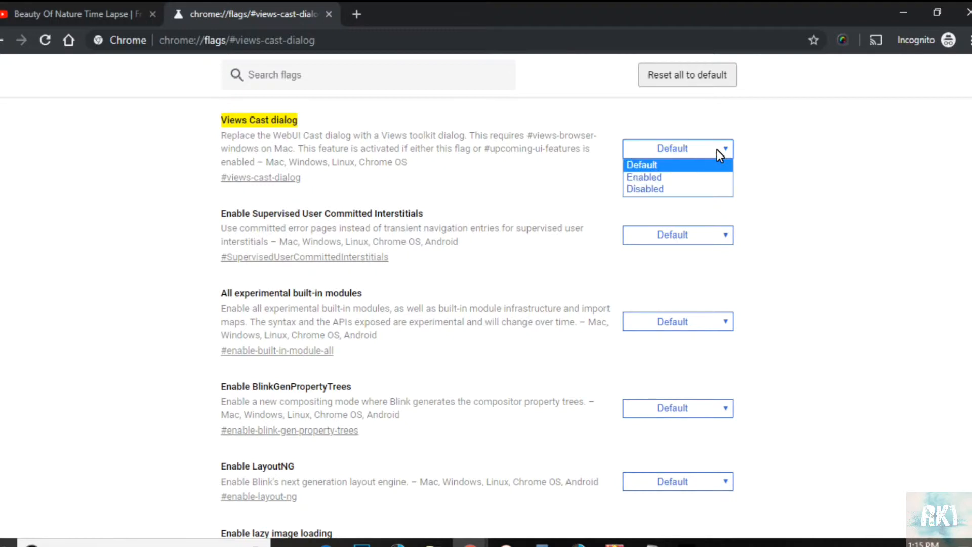
click(645, 189)
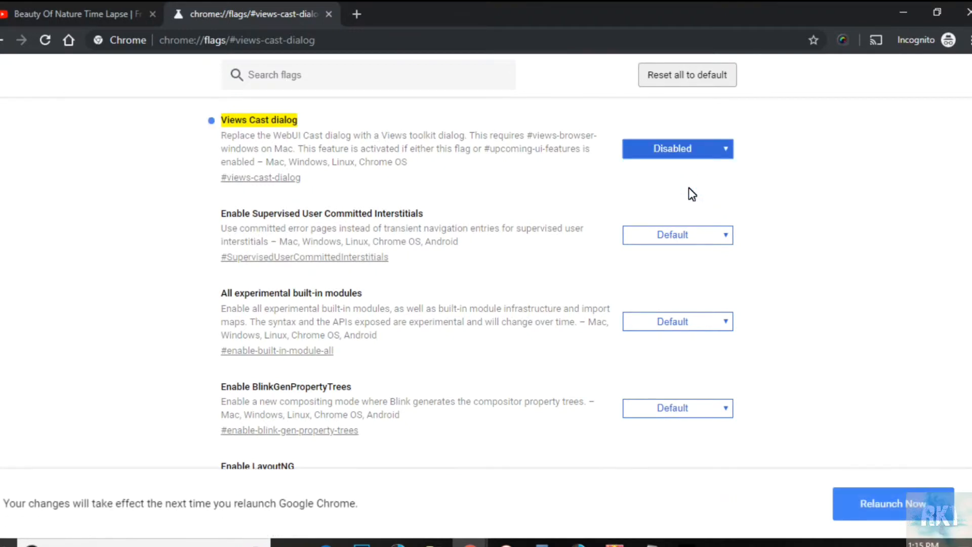
mouse_move(829, 362)
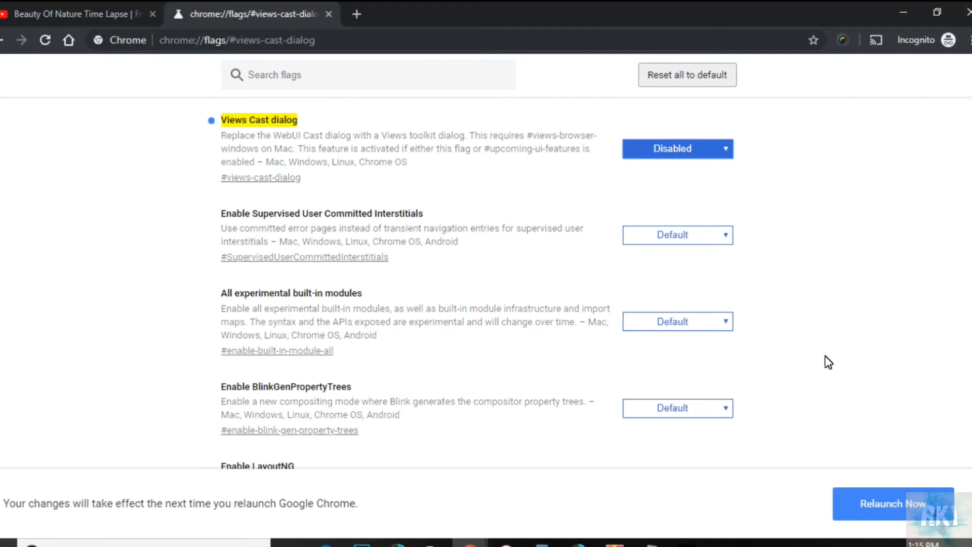
mouse_move(860, 467)
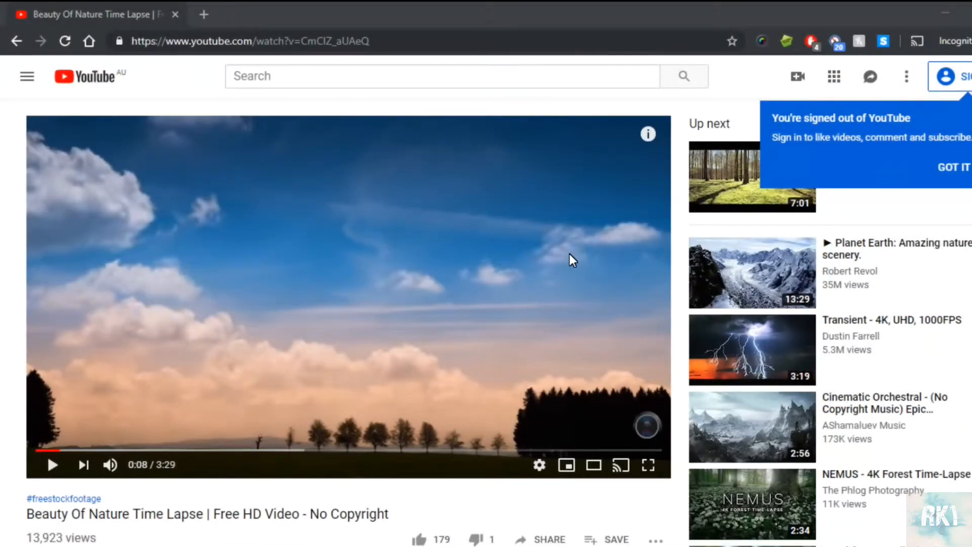
- Dismiss the signed-out notice, cast the video to Bedroom TV, and mute it
click(953, 166)
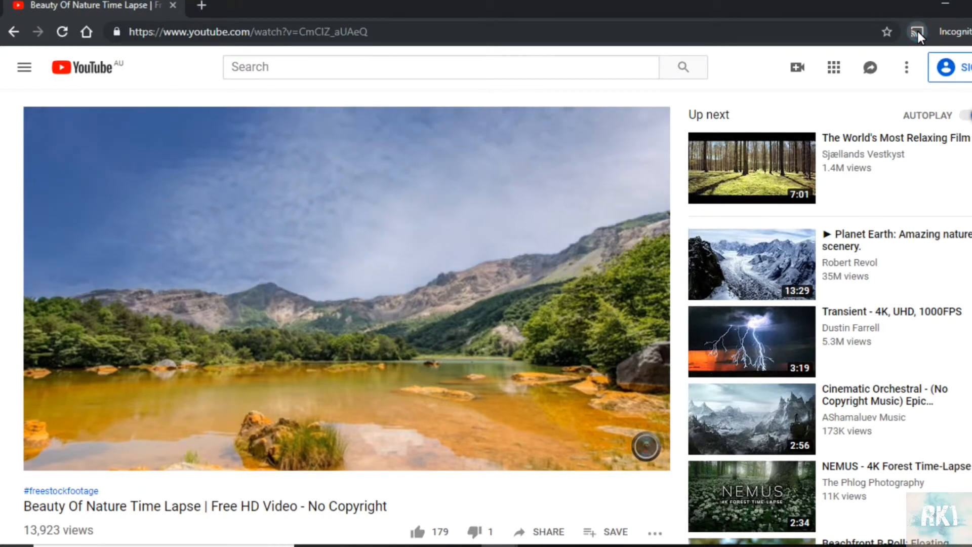
click(917, 31)
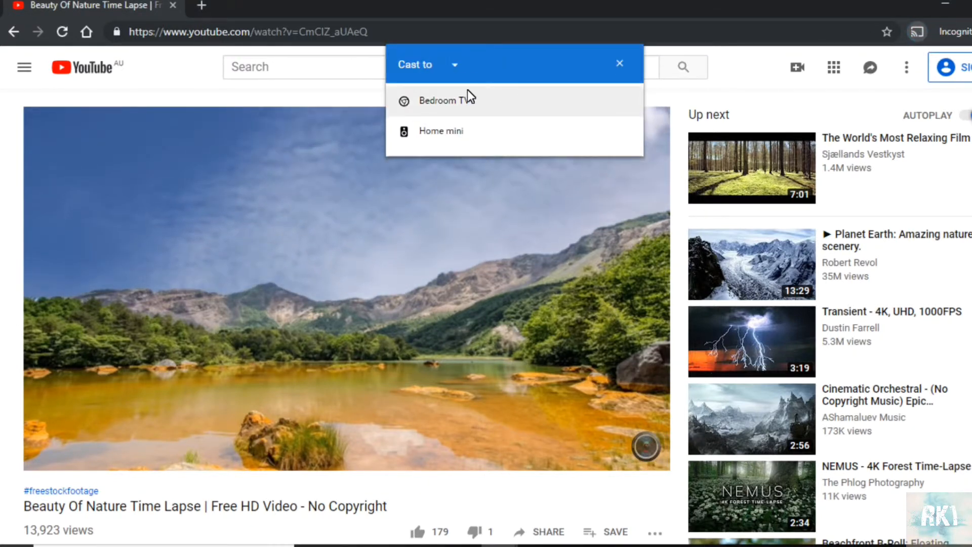
click(444, 100)
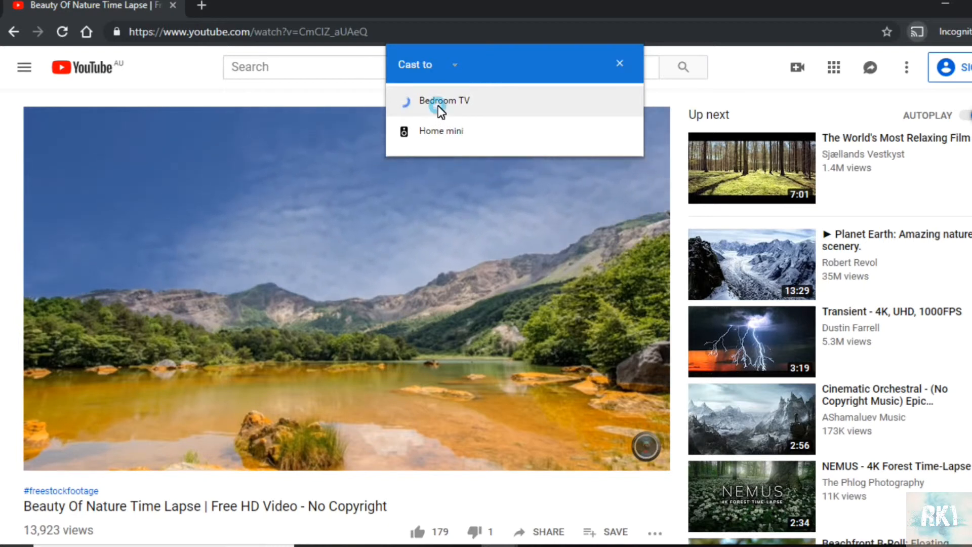
click(444, 100)
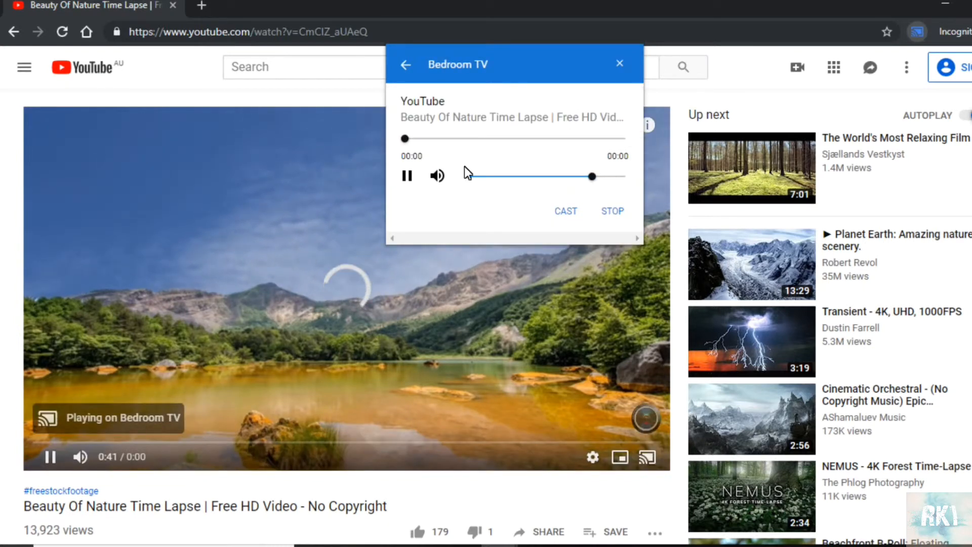
click(437, 175)
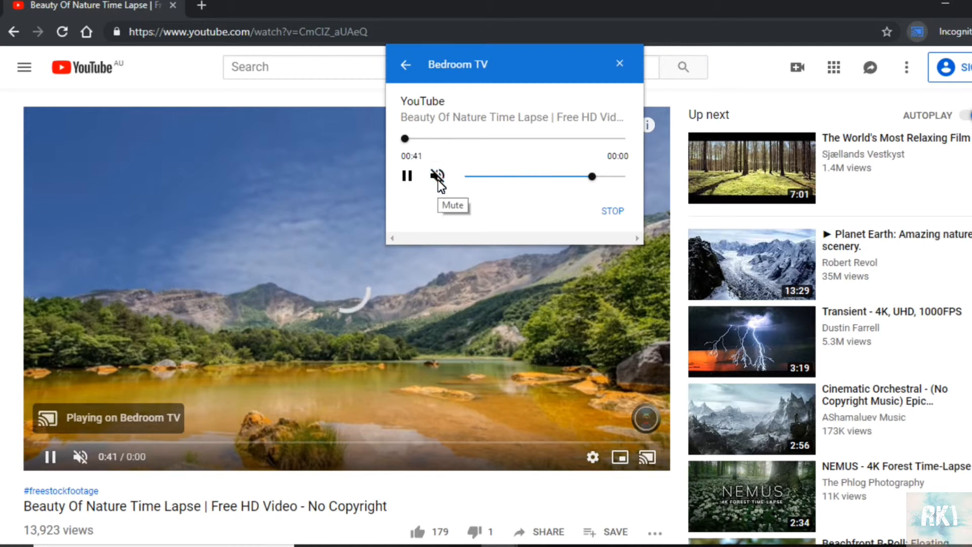